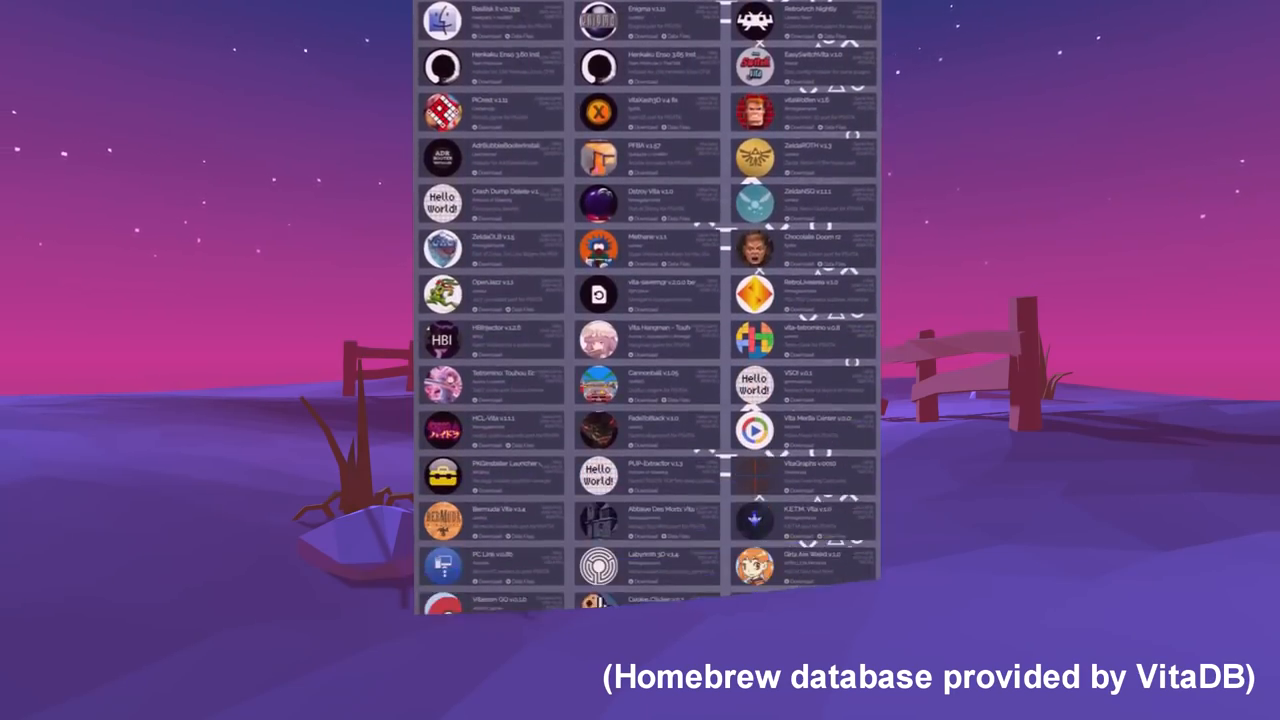
scroll(down, 3)
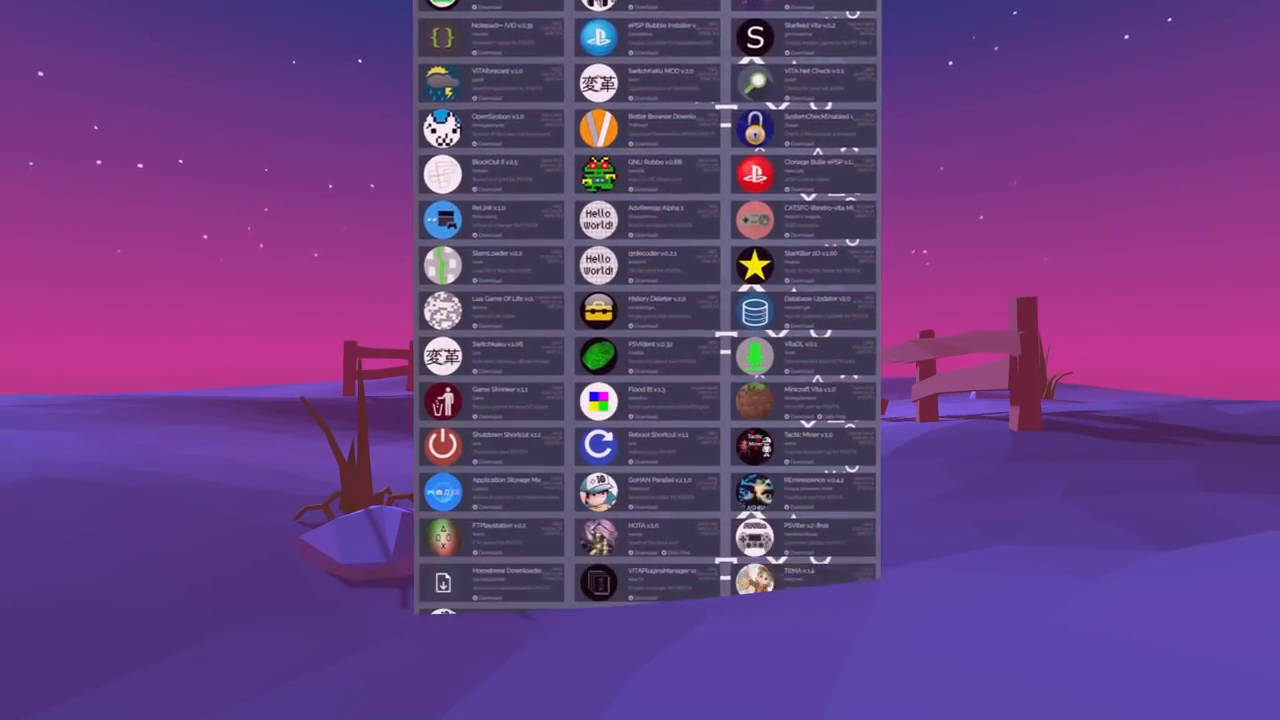
scroll(down, 3)
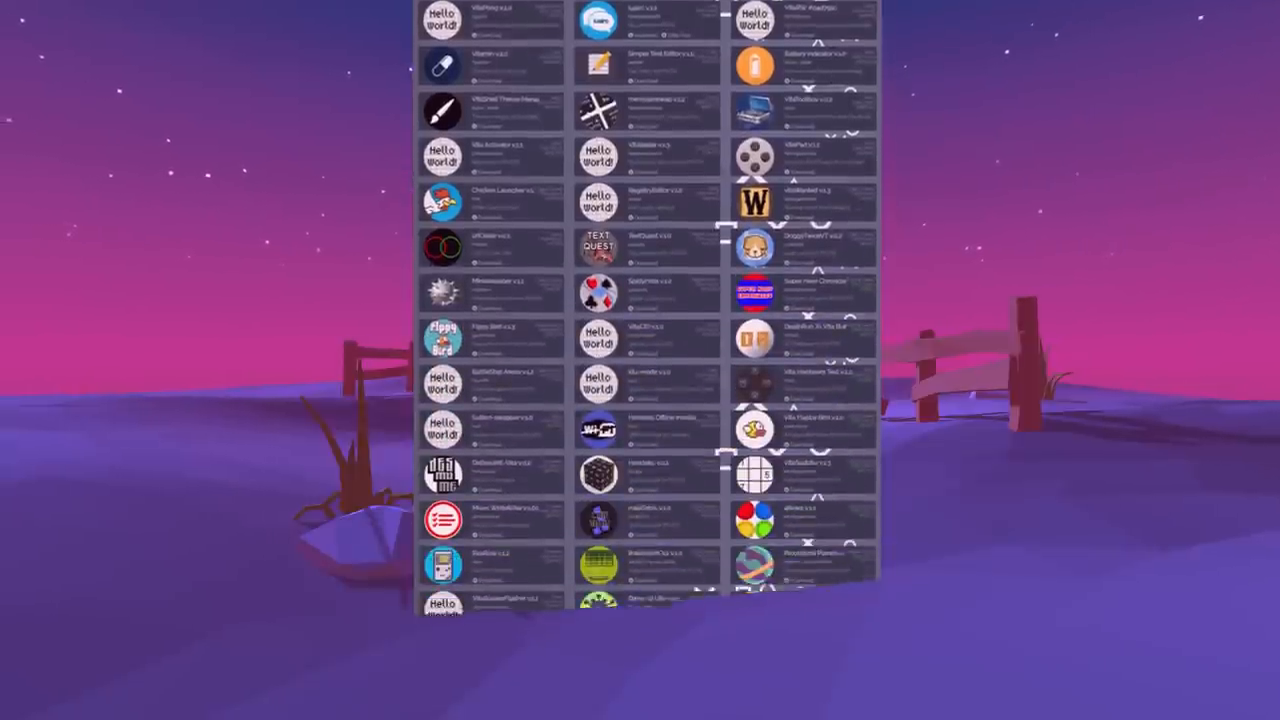
scroll(down, 3)
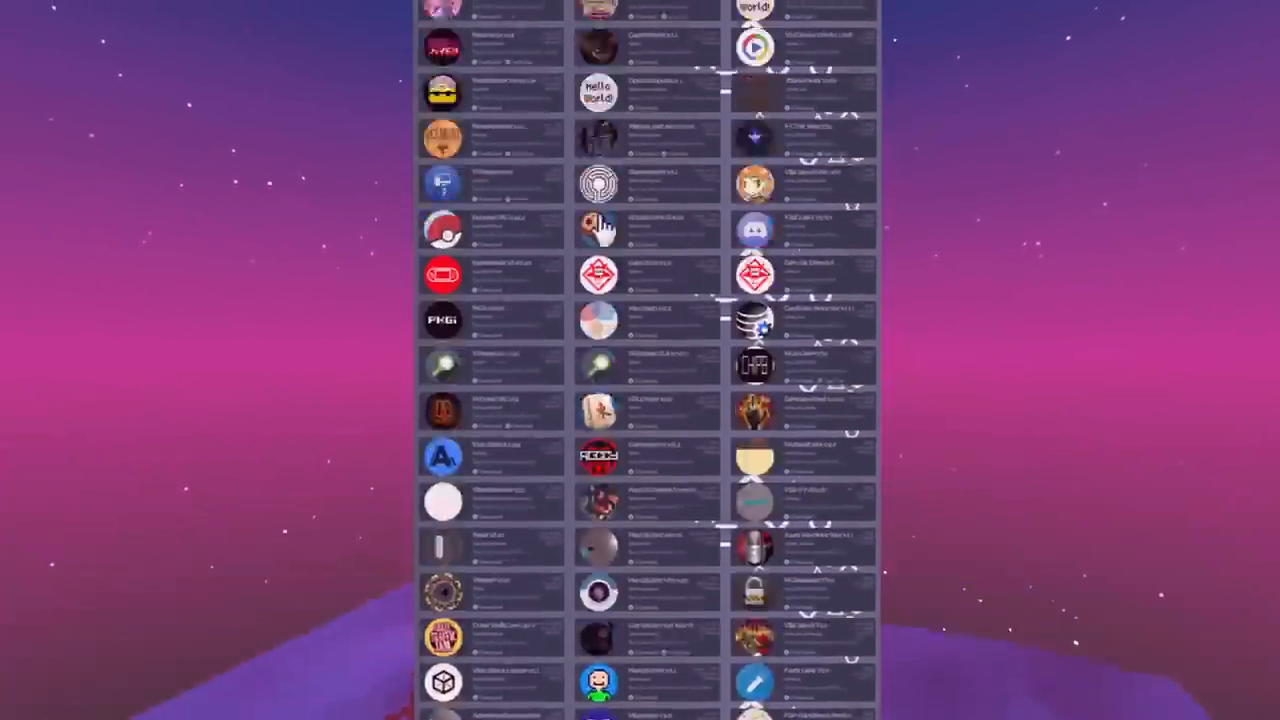